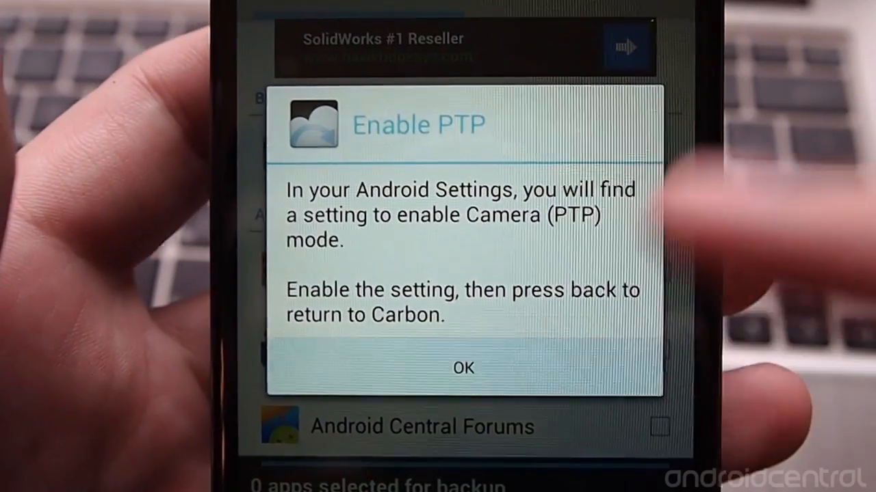
Step: Dismiss the Enable PTP dialog about Camera (PTP) mode
left_click(463, 367)
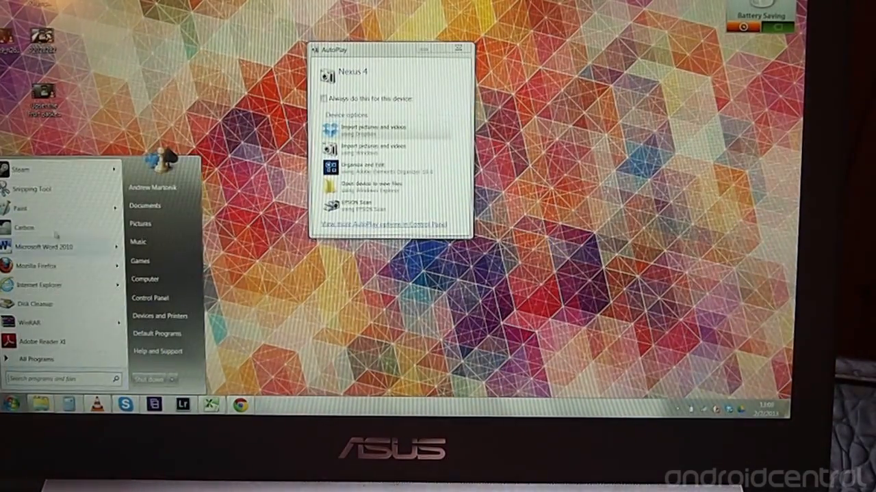
Step: Launch the Carbon desktop companion from the Windows 7 Start menu
left_click(24, 227)
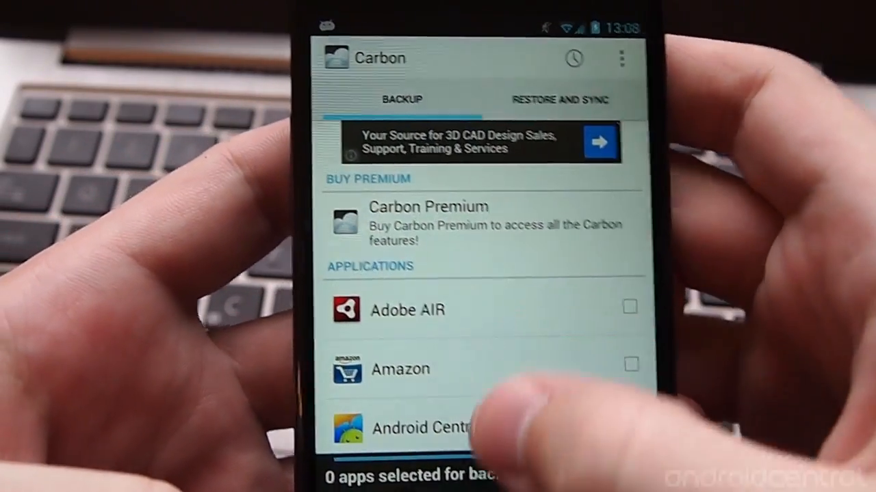
scroll("down", 3)
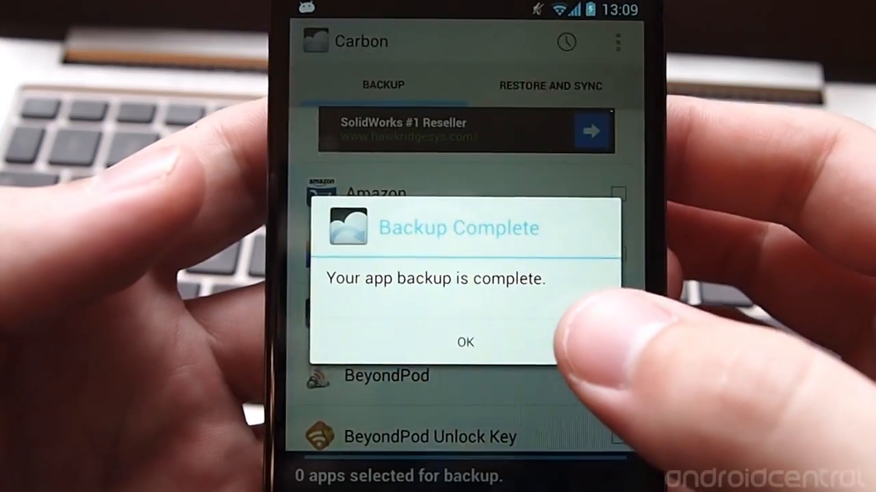
Step: Dismiss Backup Complete and show the Restore and Sync sources
left_click(464, 342)
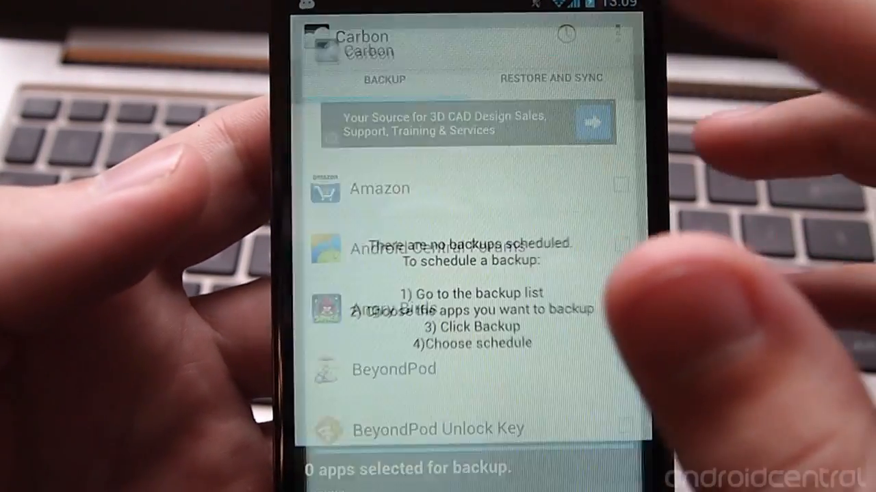
left_click(540, 74)
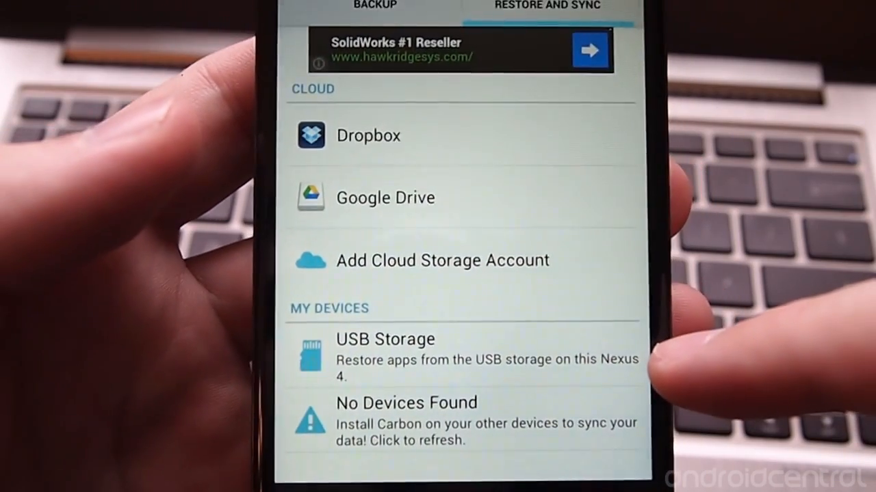
Step: Restore the selected apps from USB Storage and dismiss Restore Complete
left_click(384, 340)
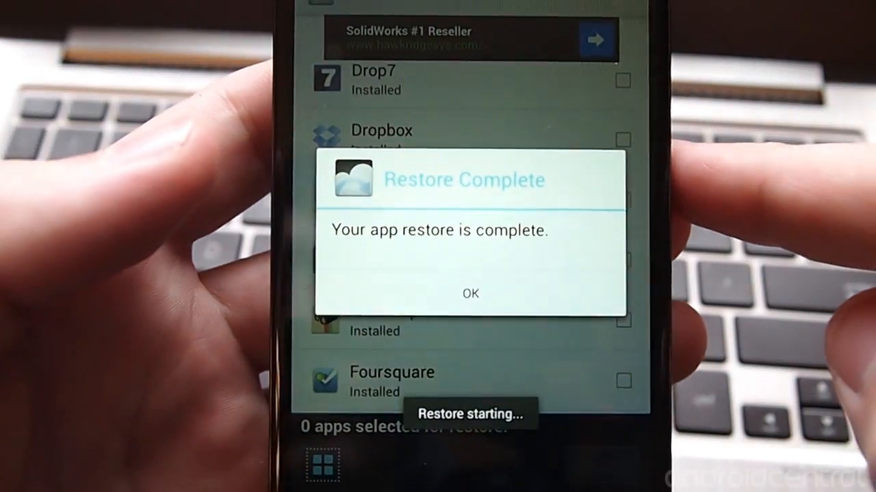
left_click(470, 293)
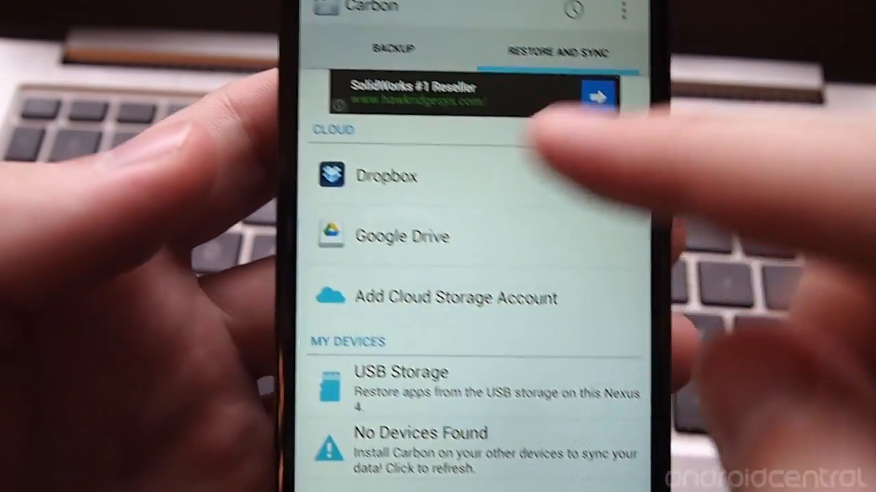
Step: Return to the Backup tab and scroll the installed applications list
left_click(392, 47)
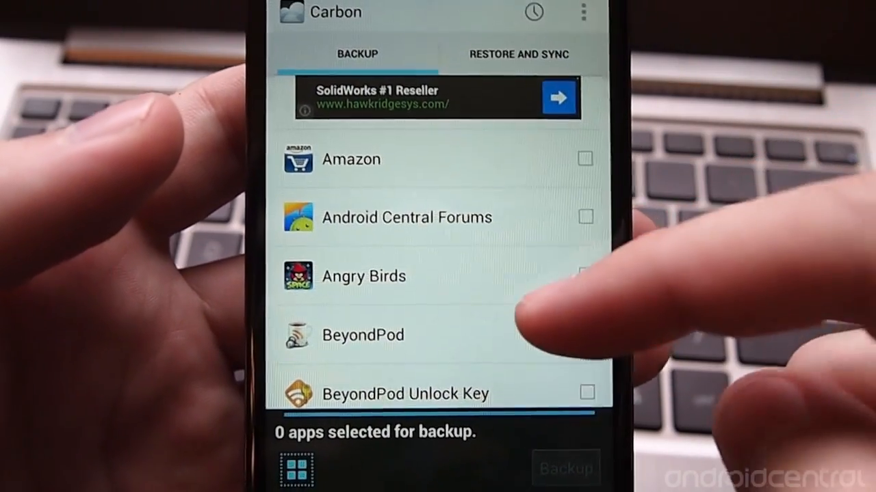
scroll("down", 3)
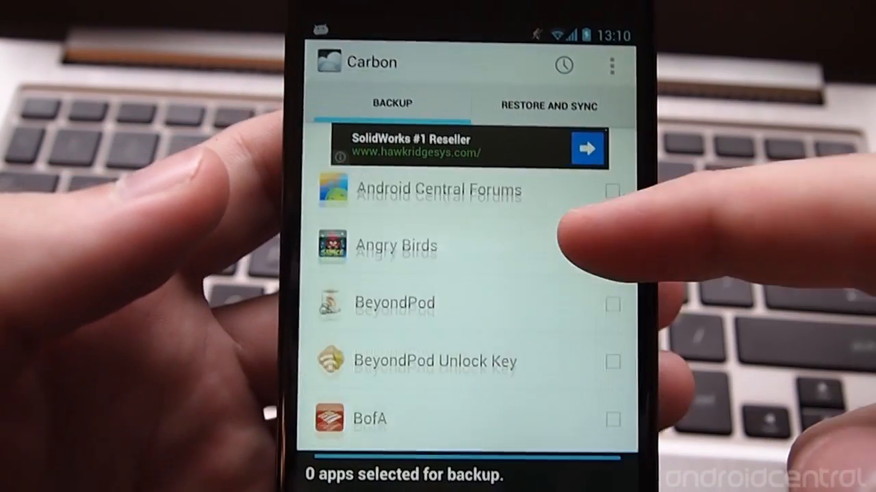
Step: Leave Carbon for the installed apps list and relaunch Carbon
left_click(609, 67)
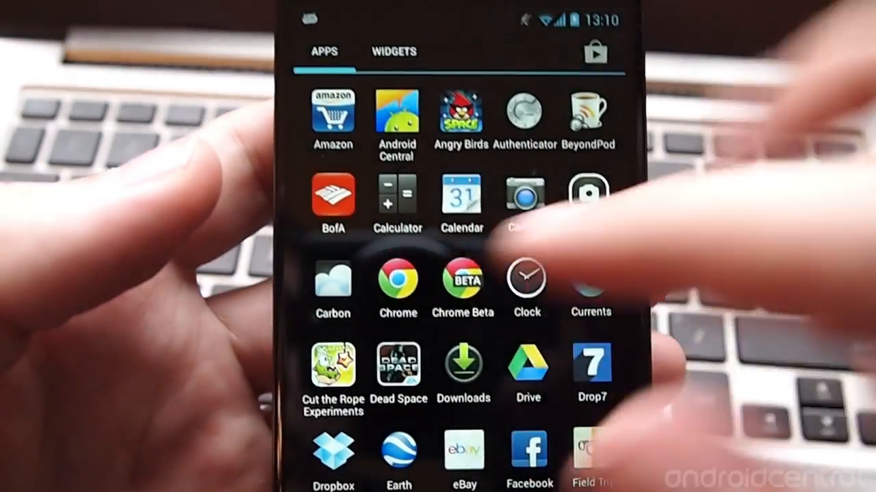
left_click(333, 280)
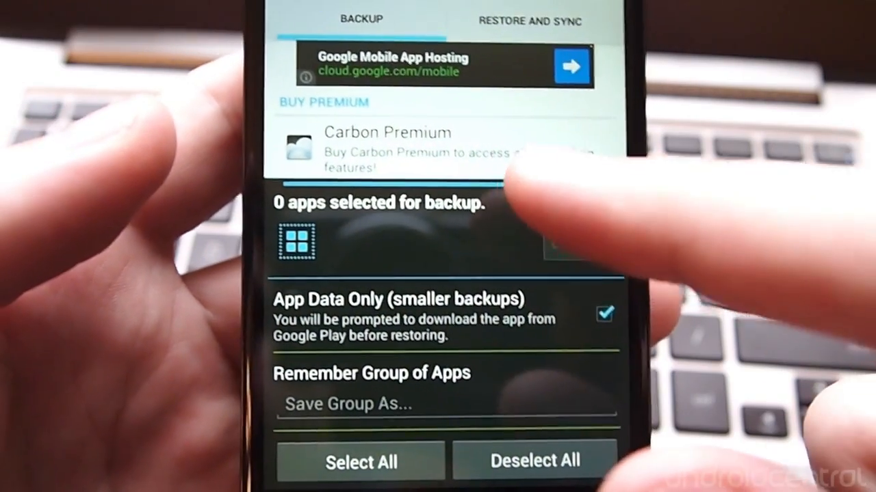
Step: Scroll back up the backup list after enabling App Data Only
scroll("up", 3)
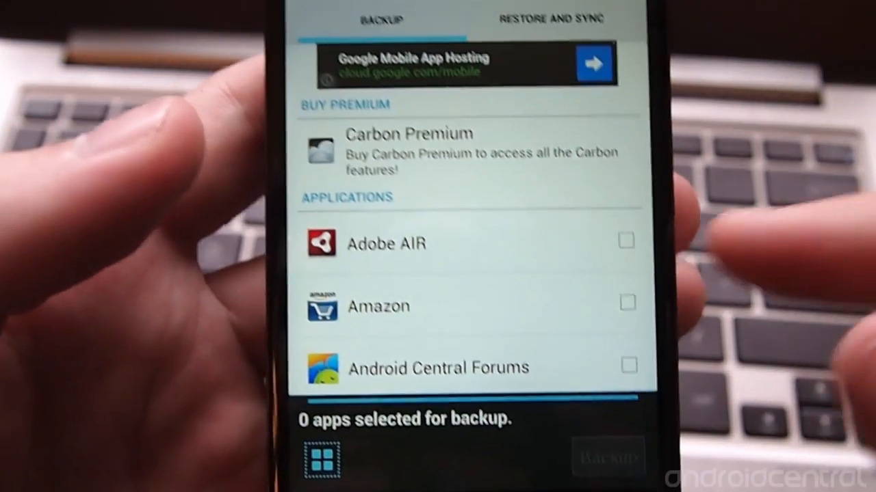